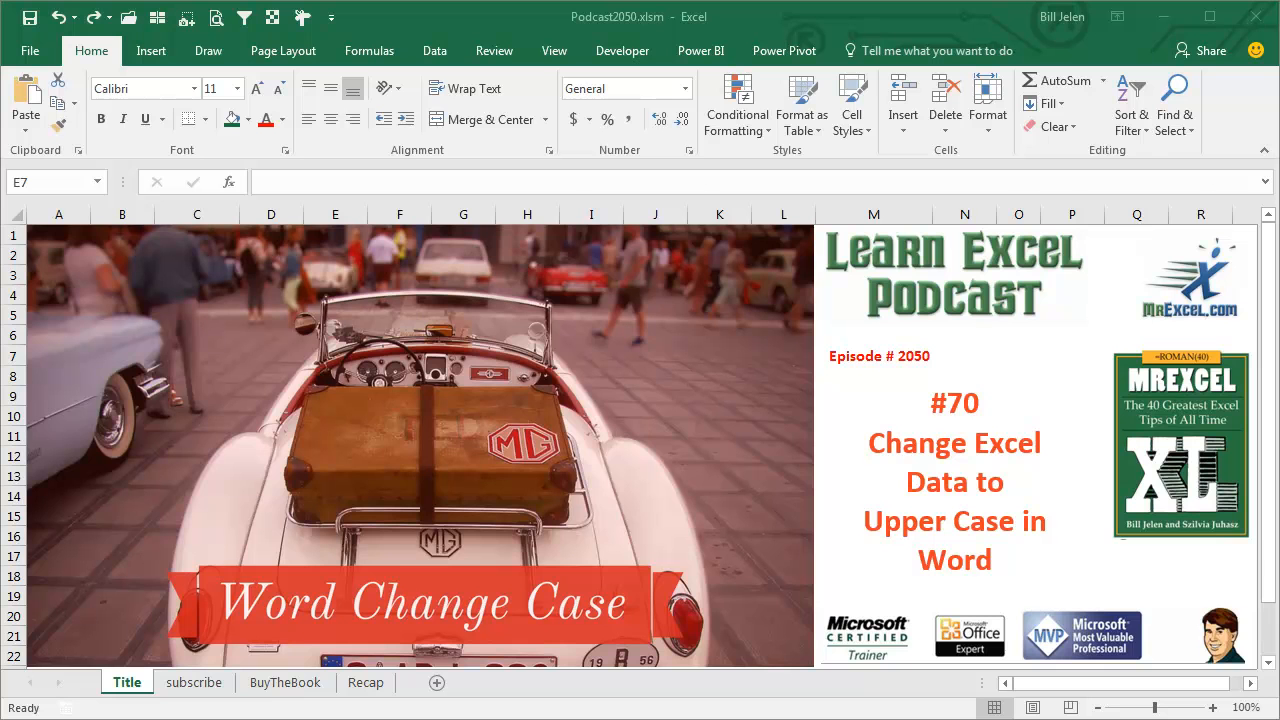
mouse_move(197, 693)
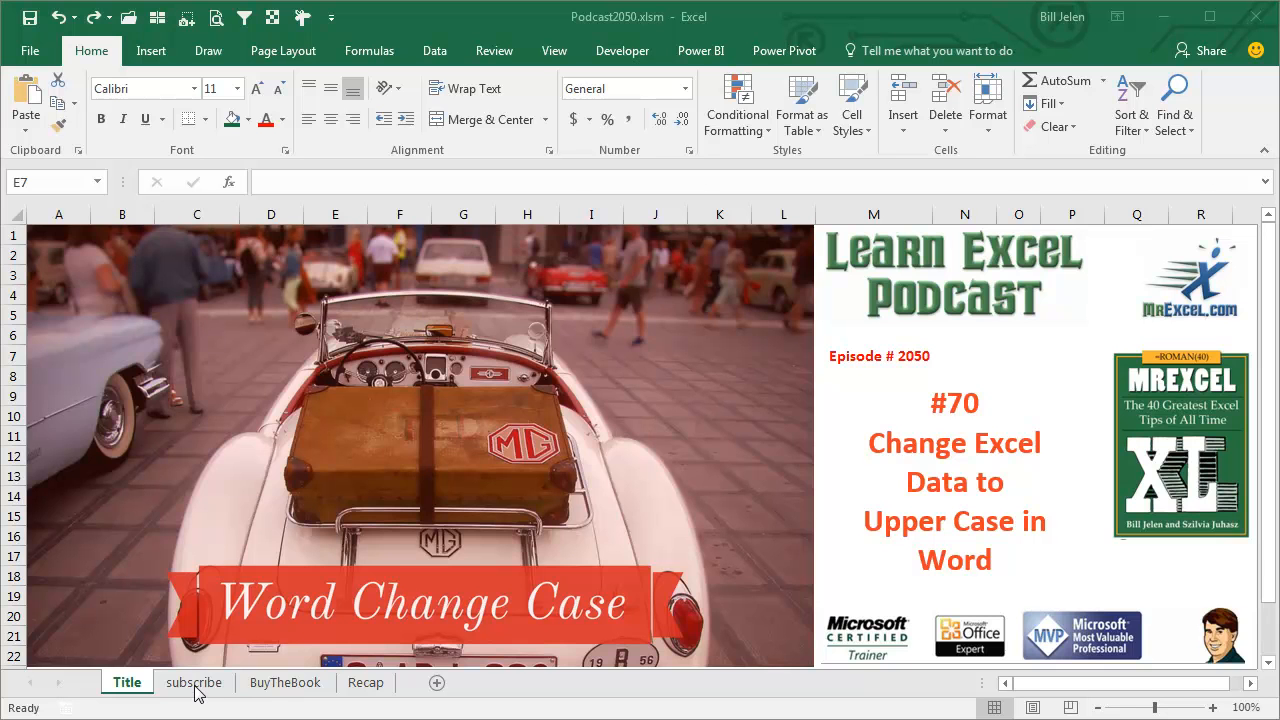
- Show the subscribe sheet with the MrExcel XL playlist graphic and book cover
click(193, 682)
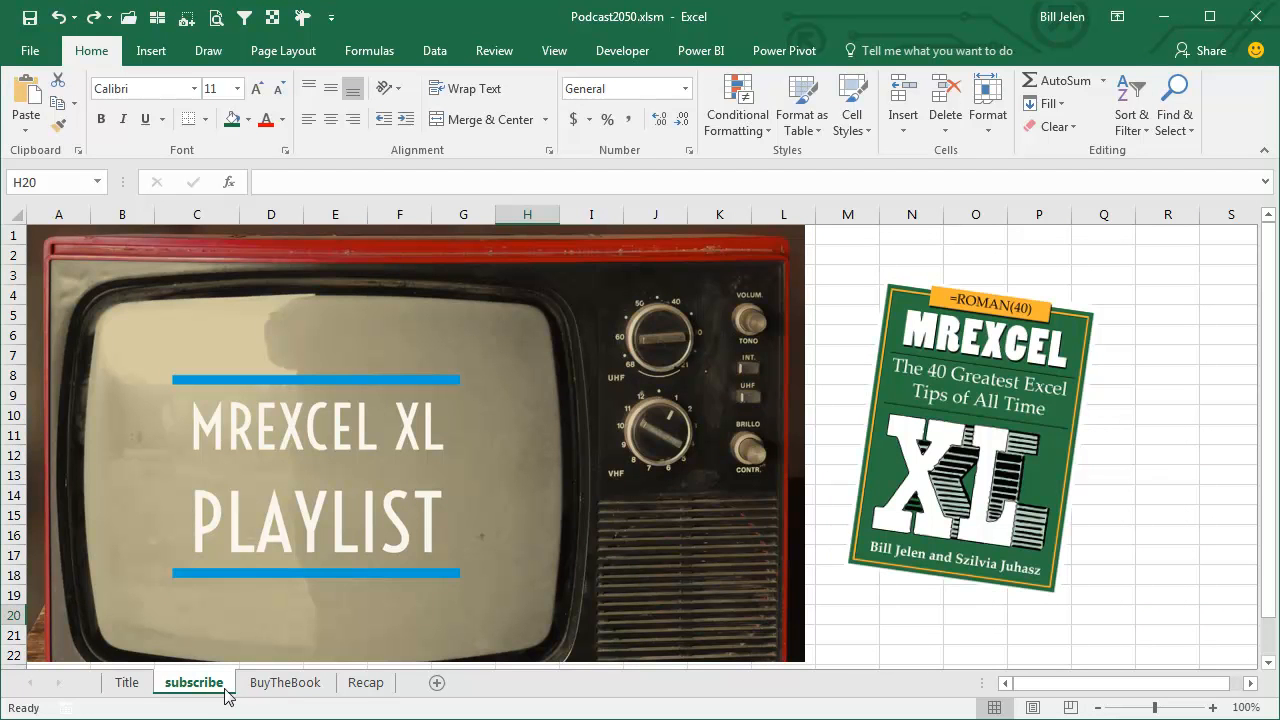
- Show the Recap sheet listing the episode recap sentences in column B
click(365, 682)
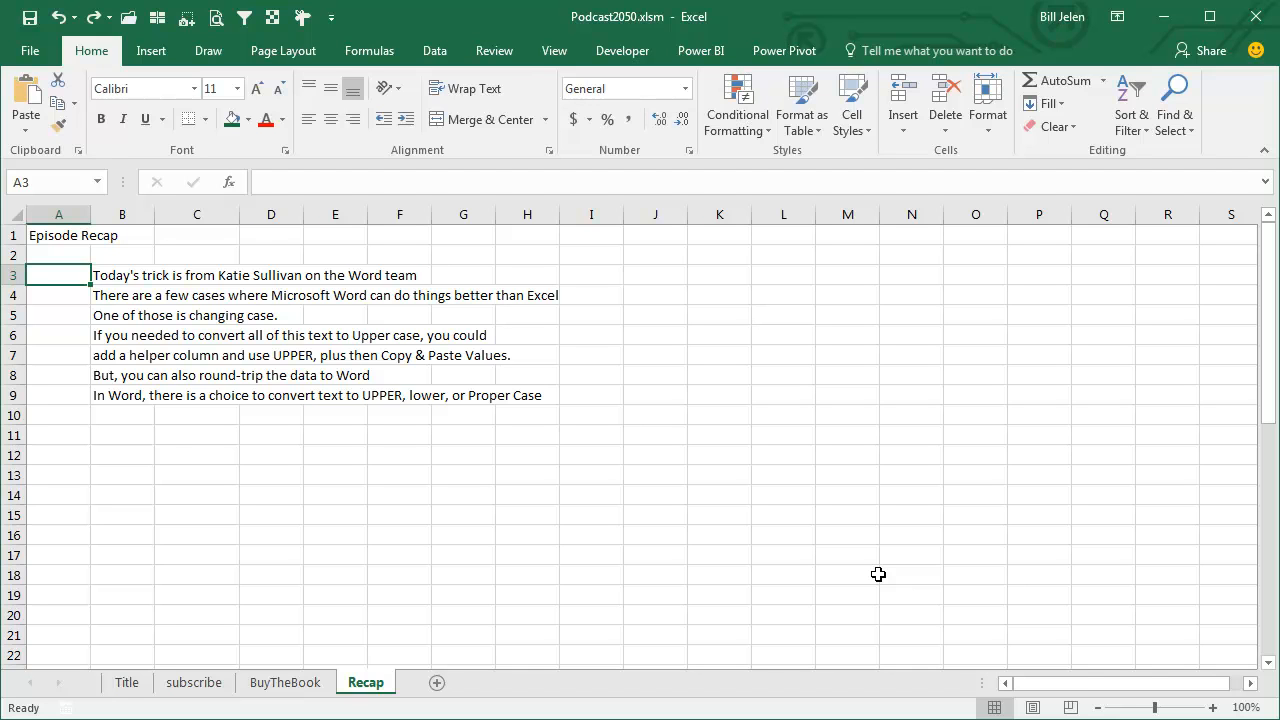
text(=UPPER(B3)
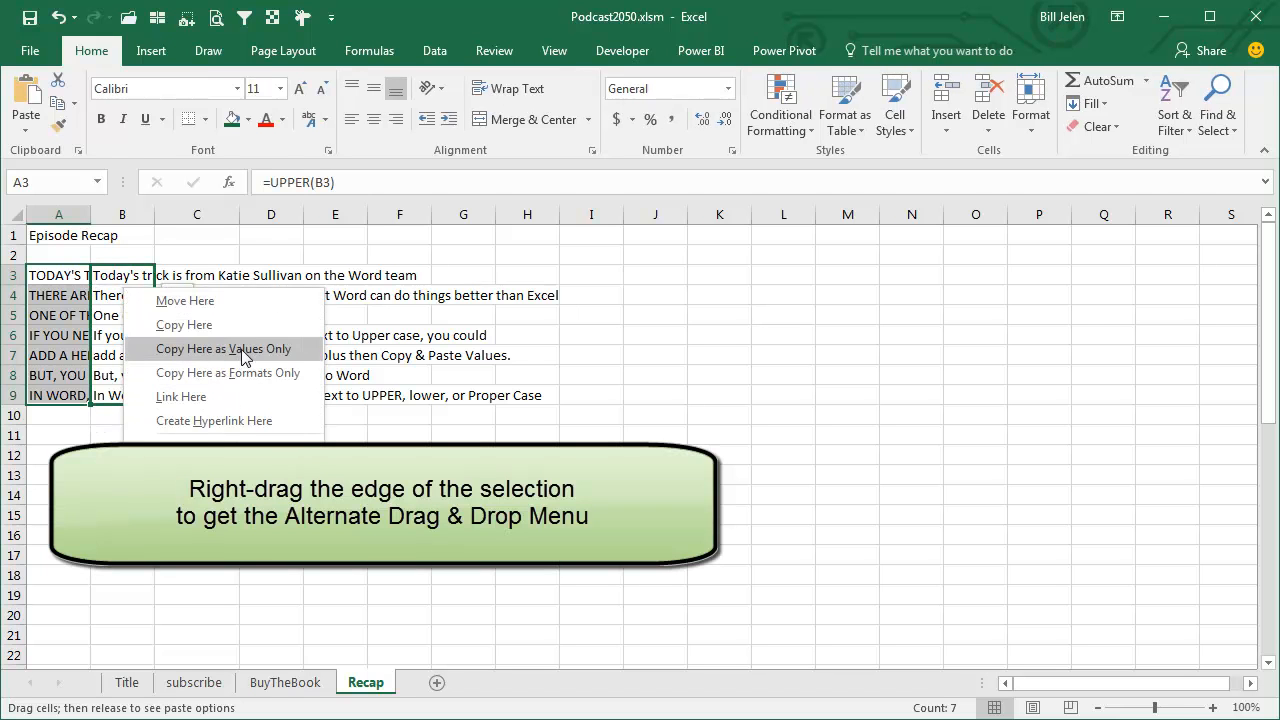
click(224, 348)
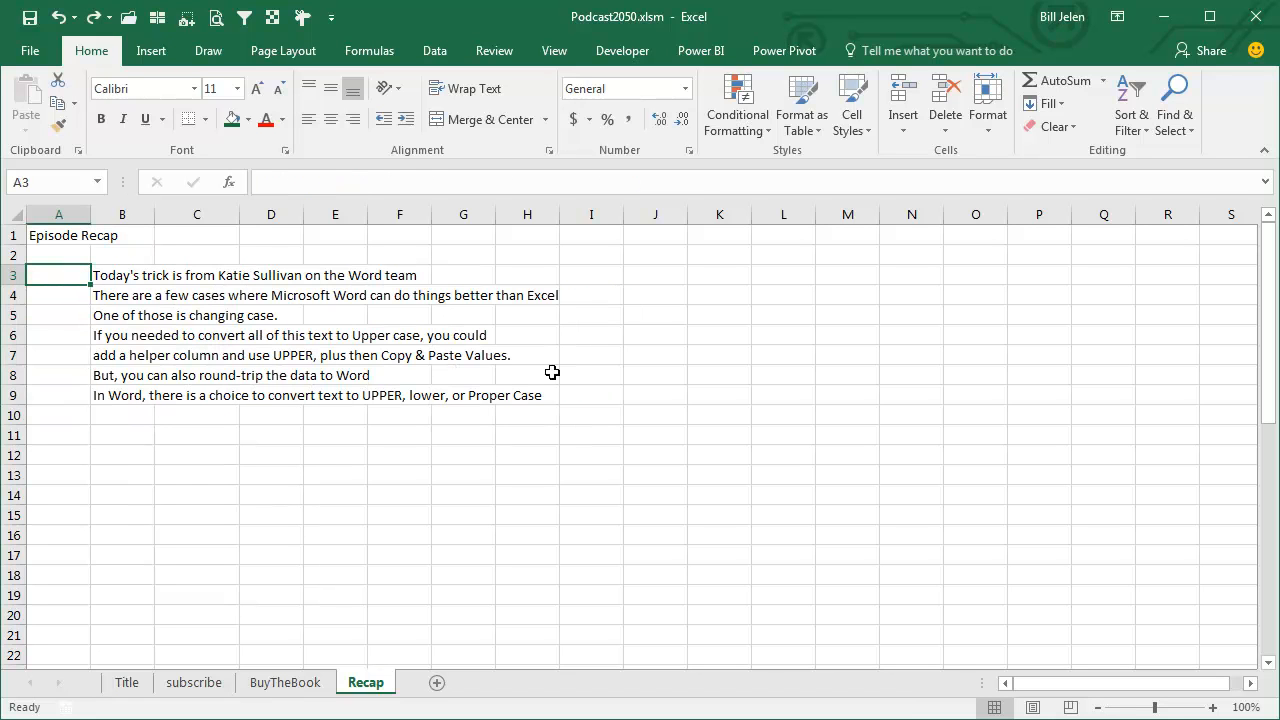
key(ctrl+v)
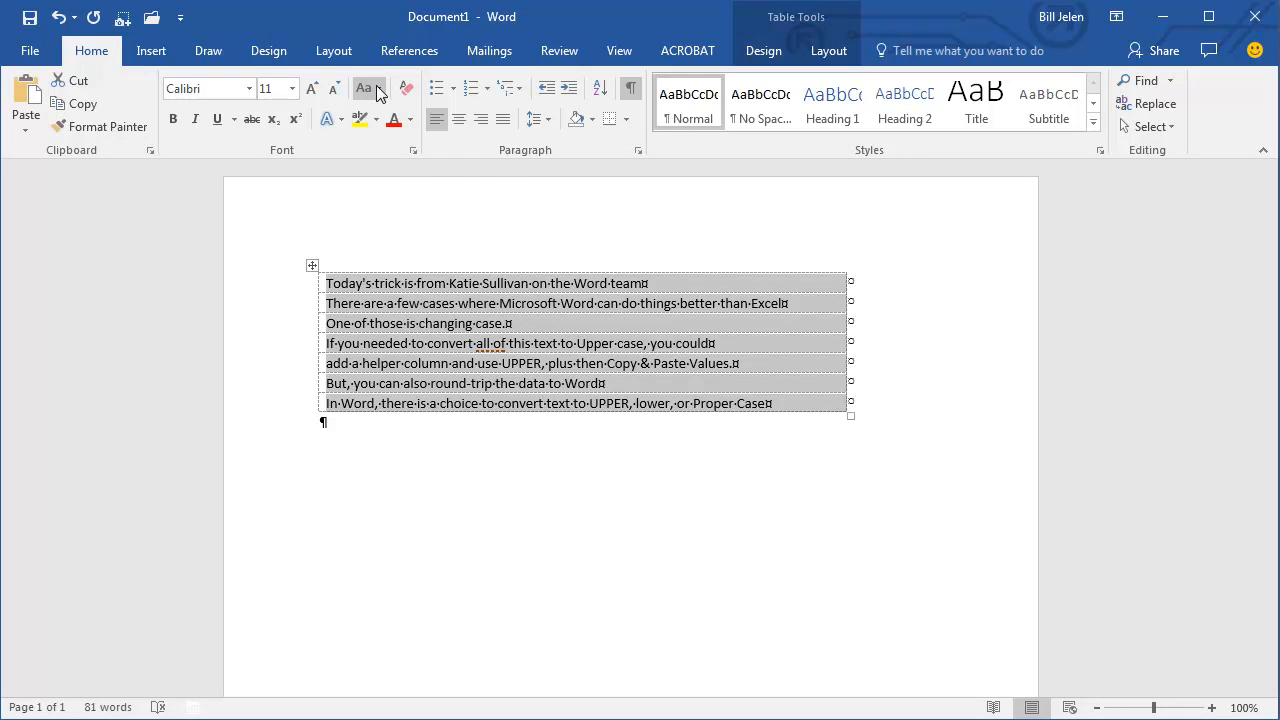
- Change the Word table text to UPPERCASE, then return to Excel's Recap sheet
click(366, 88)
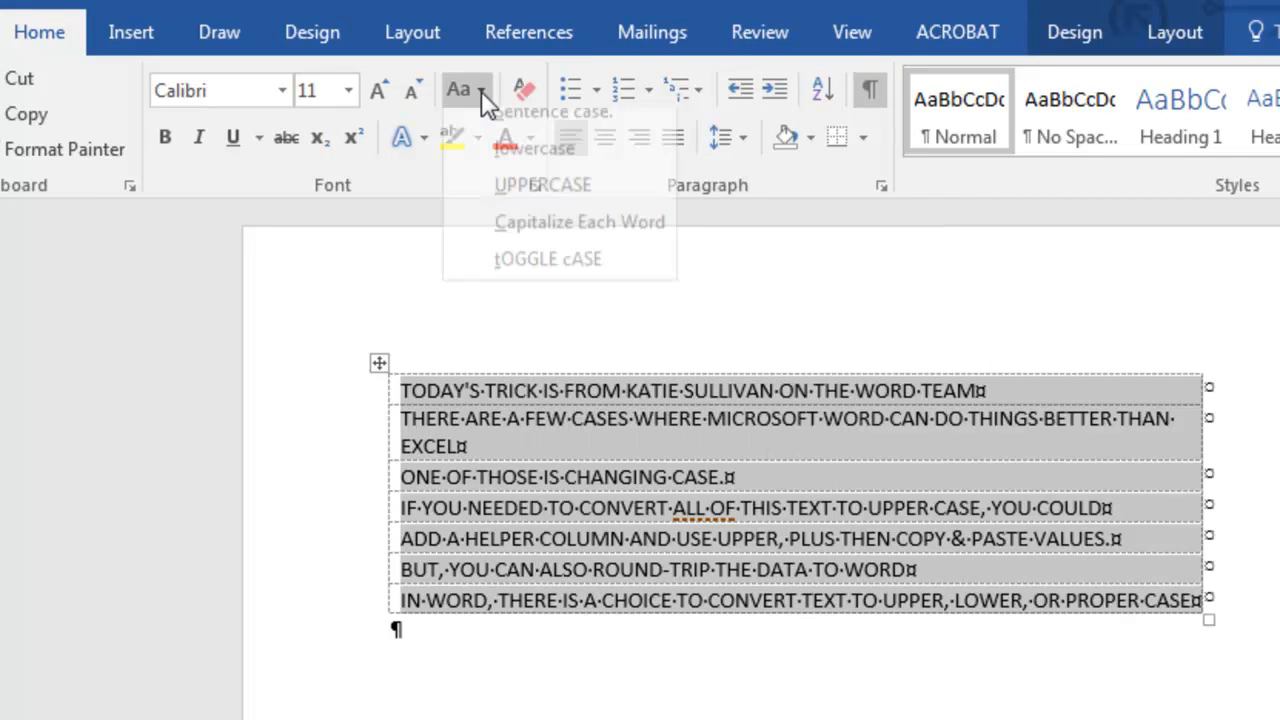
click(579, 221)
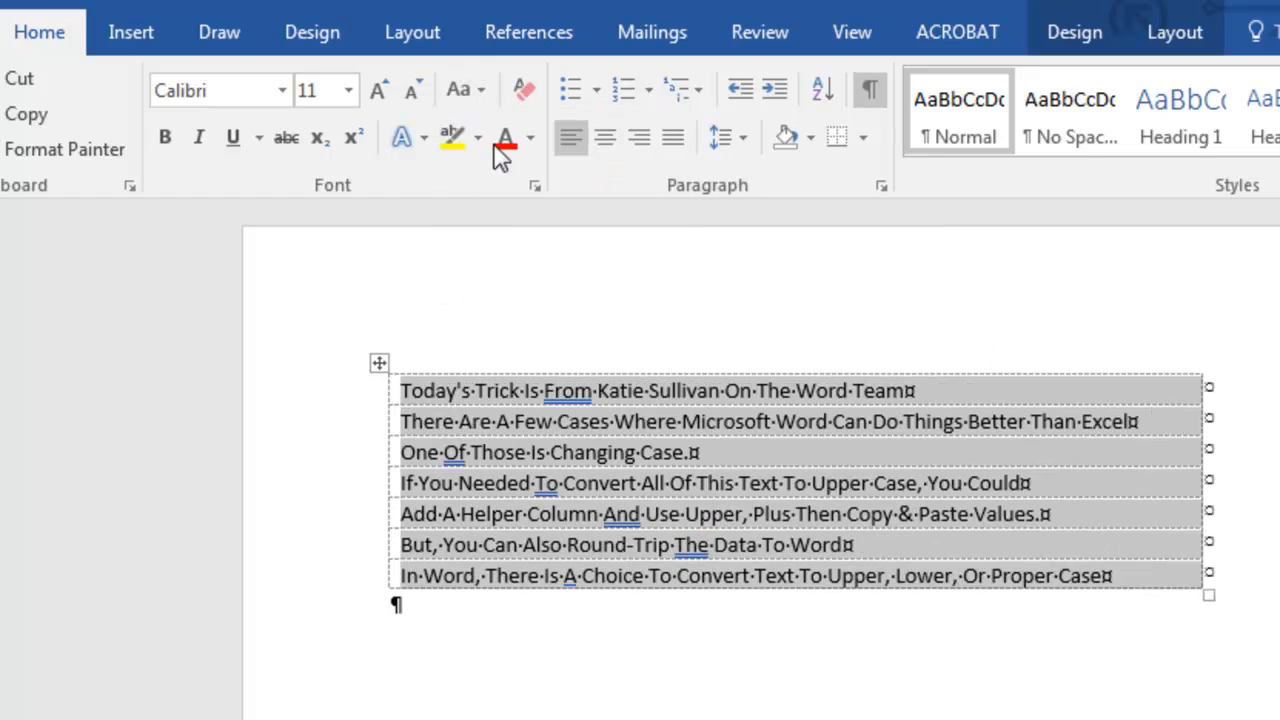
click(457, 90)
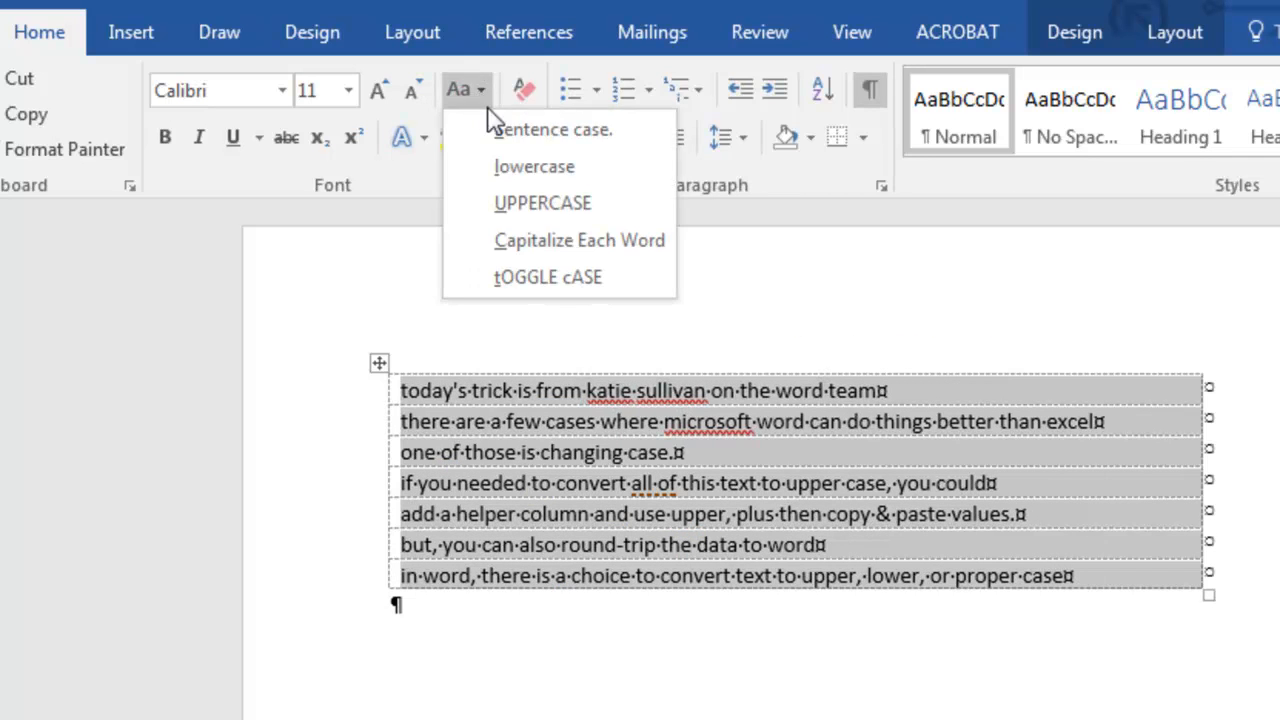
click(542, 203)
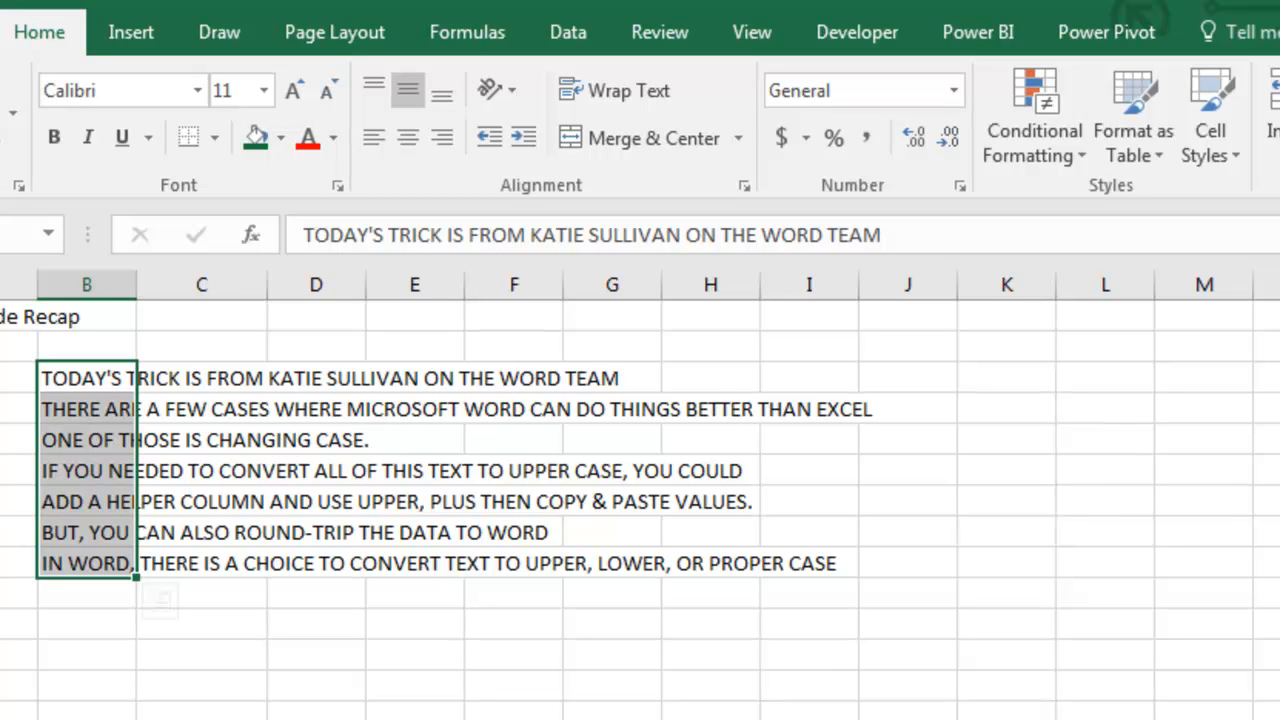
click(285, 682)
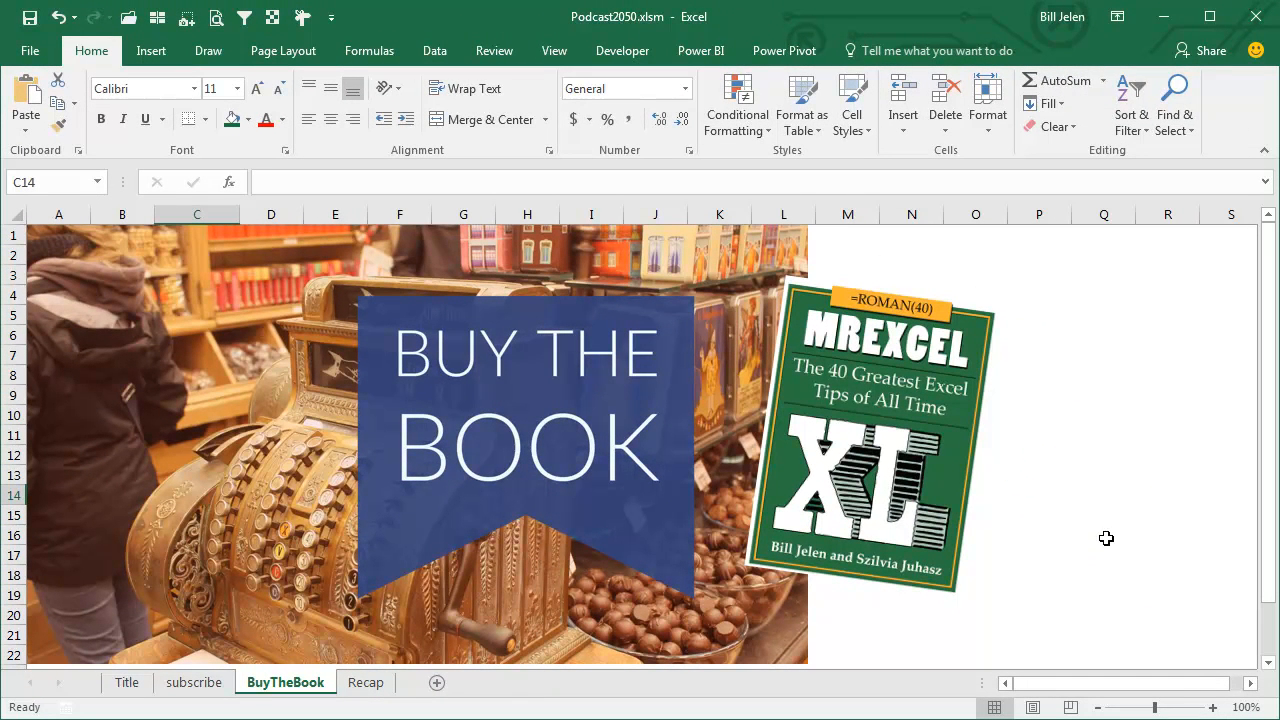
mouse_move(1072, 470)
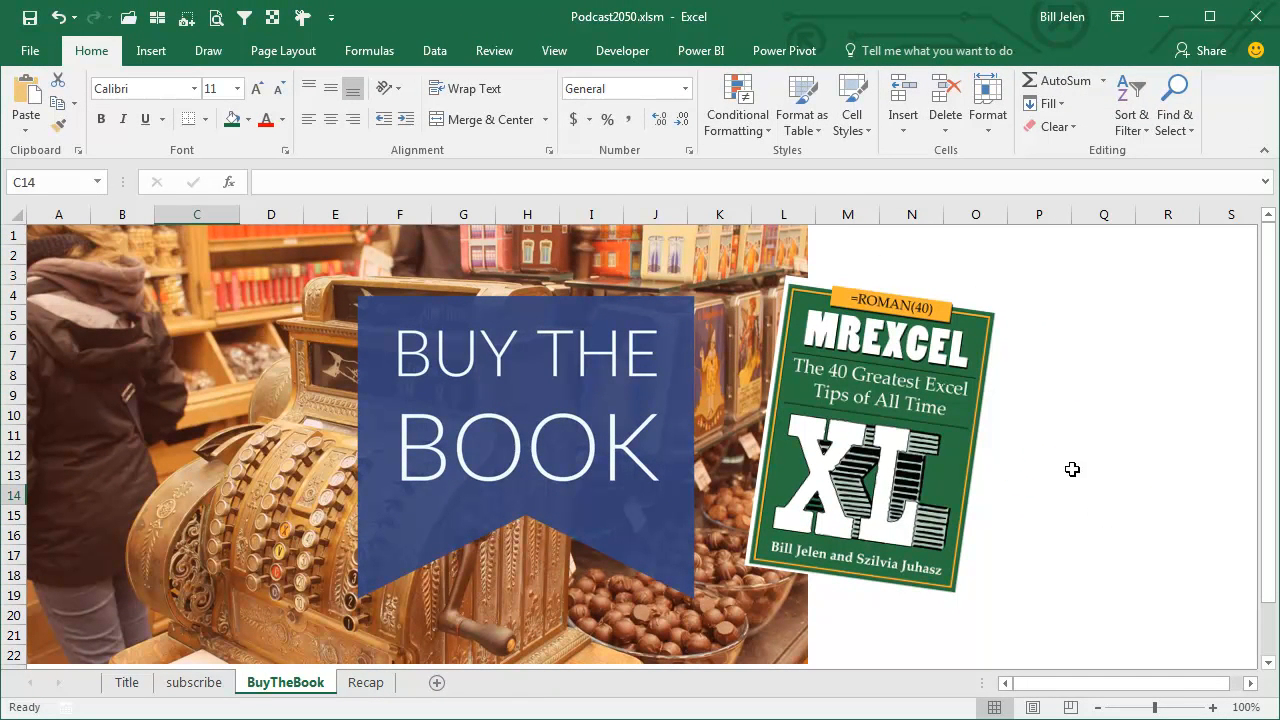
click(365, 682)
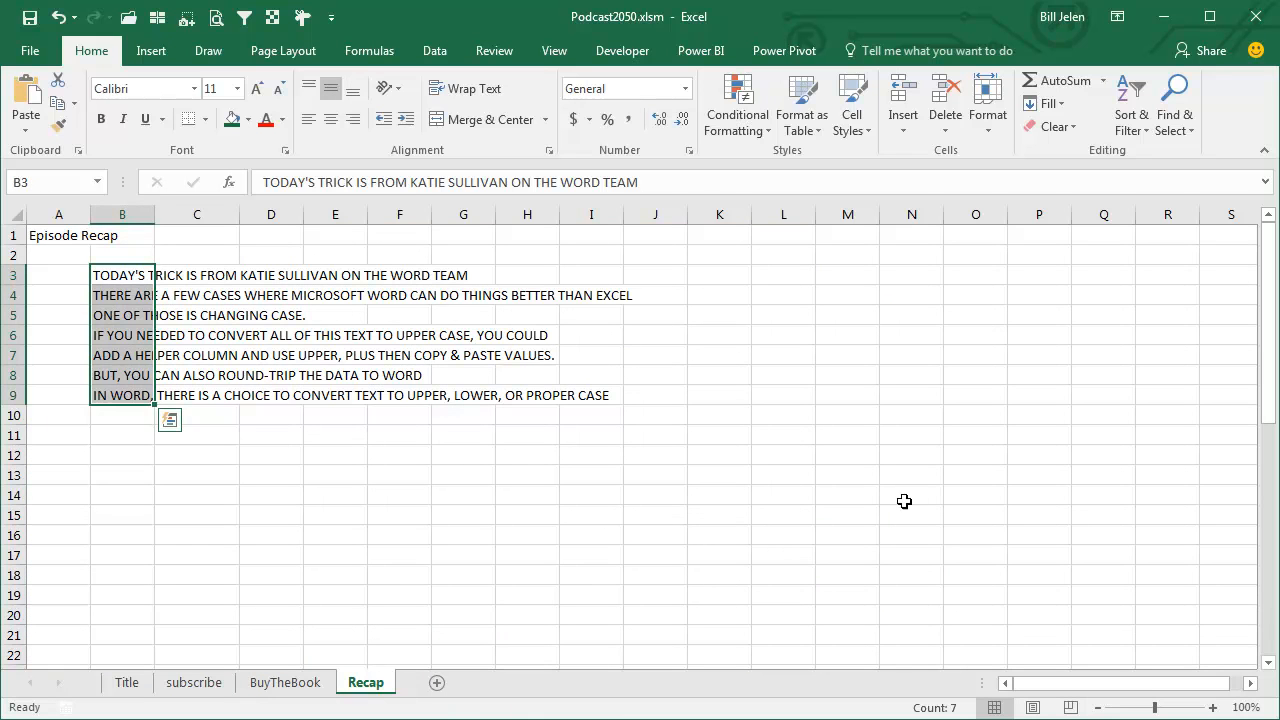